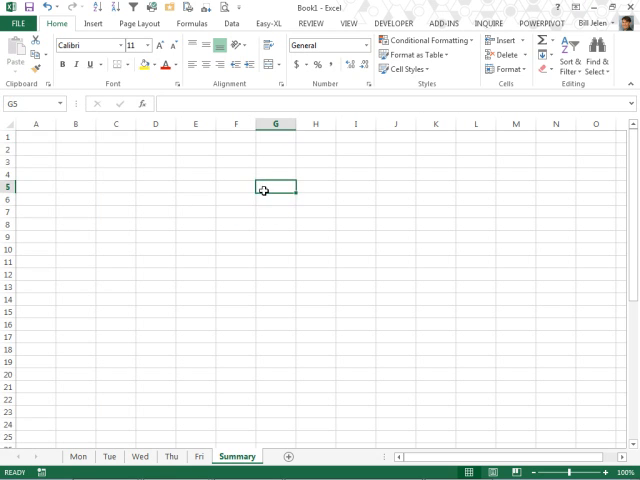
- Review the filtered records on the Mon, Wed and Fri sheets, then return to Summary
{"action": "left_click", "coordinate": [36, 148]}
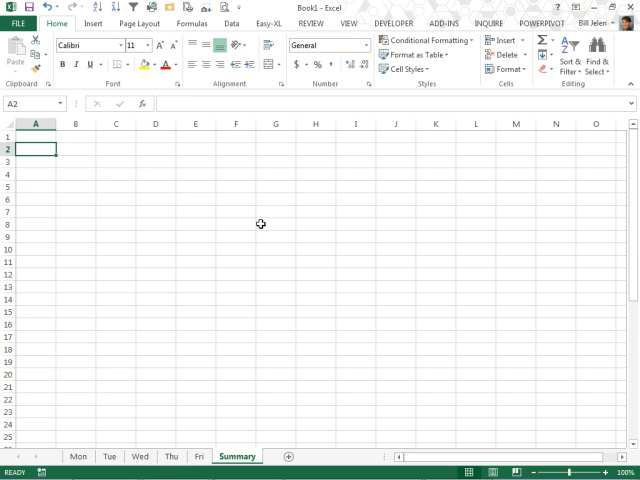
{"action": "left_click", "coordinate": [86, 456]}
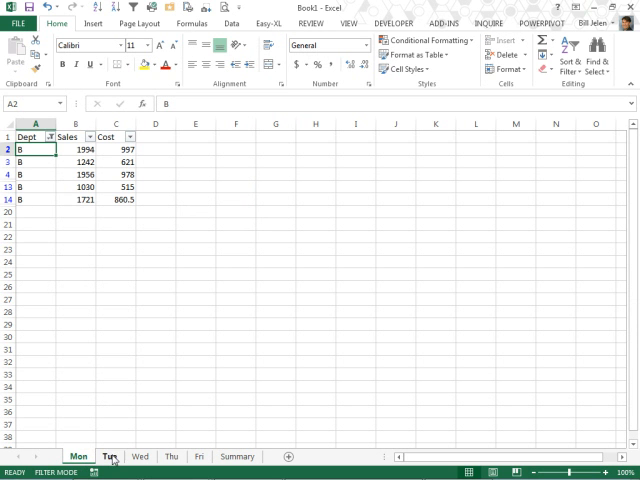
{"action": "left_click", "coordinate": [124, 456]}
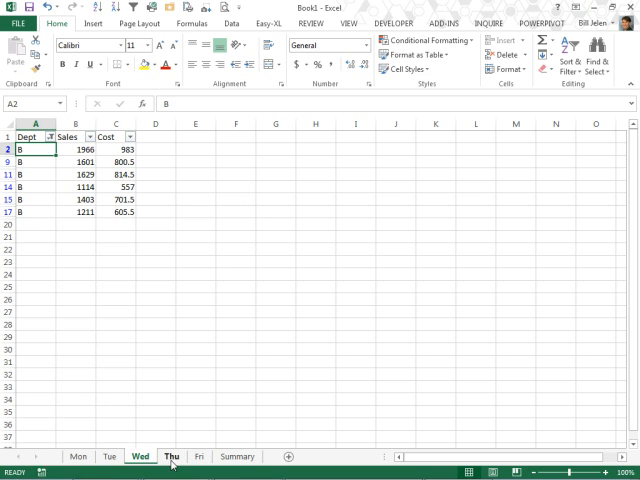
{"action": "left_click", "coordinate": [198, 456]}
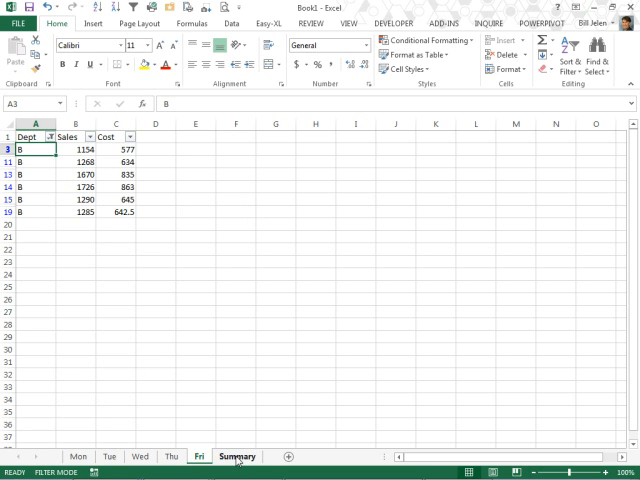
{"action": "left_click", "coordinate": [236, 456]}
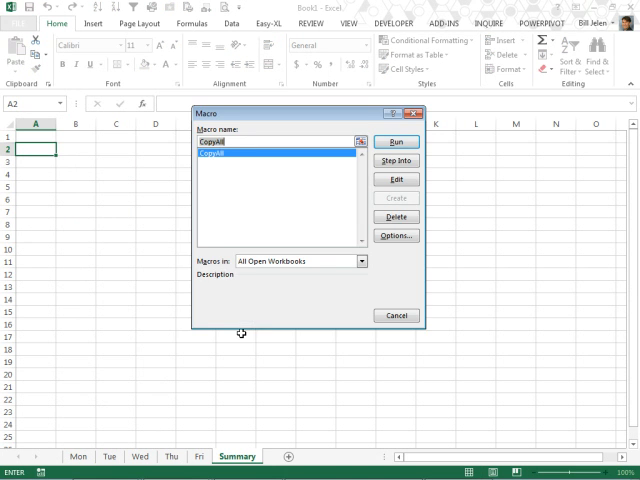
- Run the CopyAll macro, inspect the stacked headings, switch to Mon and start the VBA editor (Alt+F11)
{"action": "left_click", "coordinate": [396, 140]}
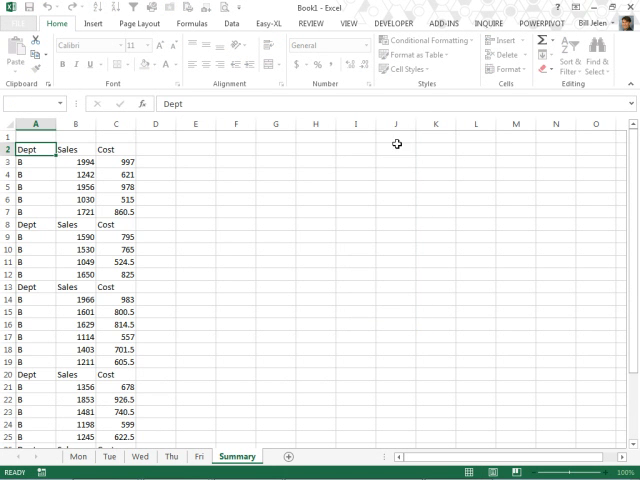
{"action": "left_click", "coordinate": [36, 148]}
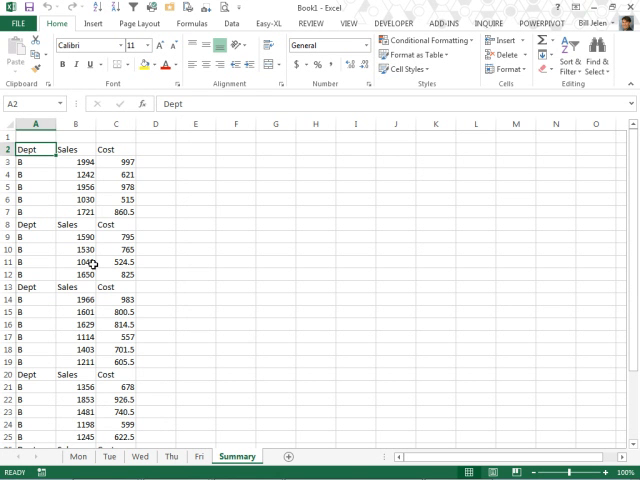
{"action": "mouse_move", "coordinate": [120, 288]}
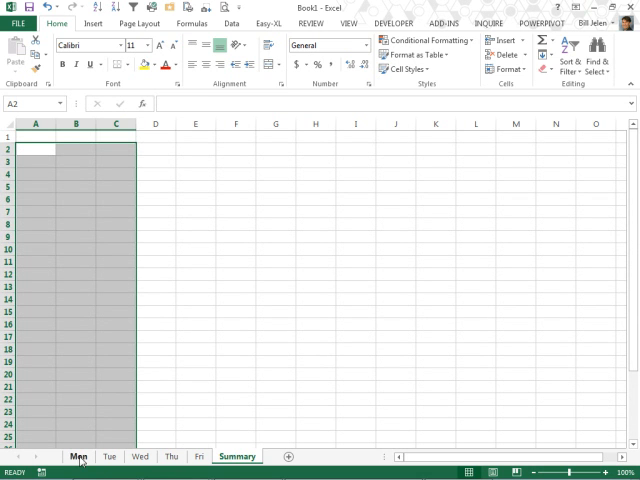
{"action": "left_click", "coordinate": [78, 456]}
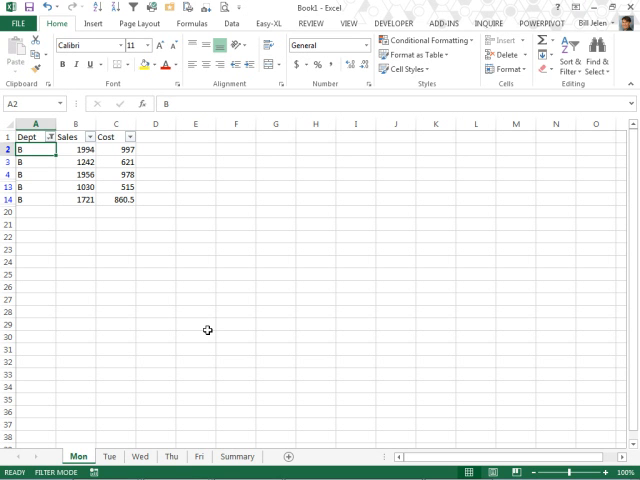
{"action": "key", "text": "Alt+F11"}
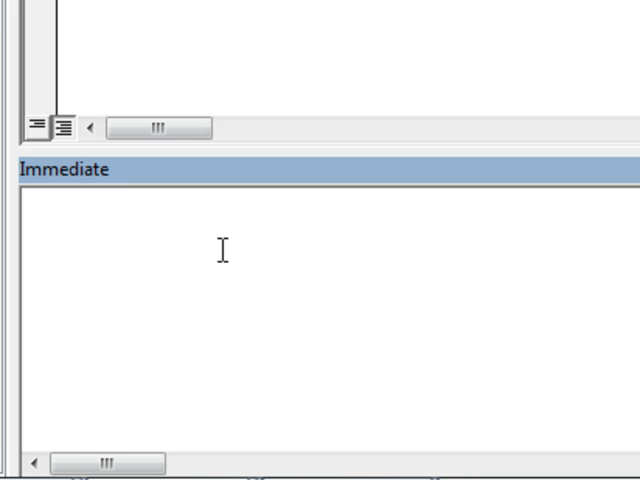
- Query ? activecell.Address in the Immediate window, returning $A$2
{"action": "type", "text": "?"}
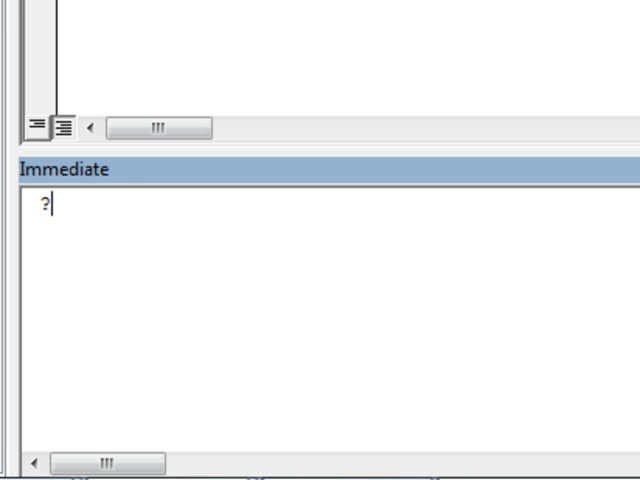
{"action": "type", "text": "acti"}
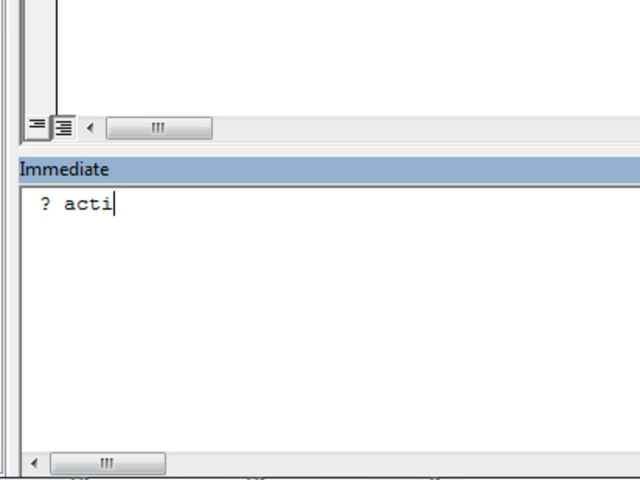
{"action": "type", "text": "vecell.Address"}
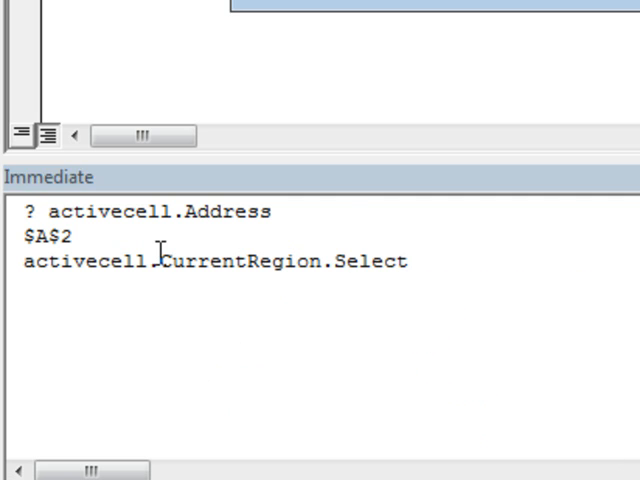
- Run activecell.CurrentRegion.Select to select the Mon sheet's whole Dept, Sales and Cost table
{"action": "key", "text": "Return"}
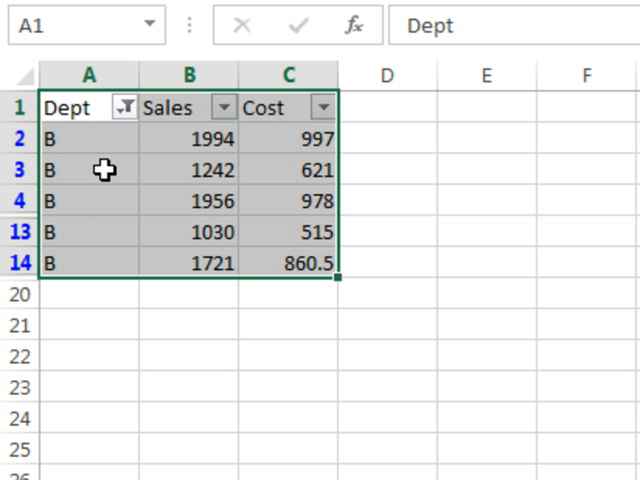
{"action": "mouse_move", "coordinate": [352, 296]}
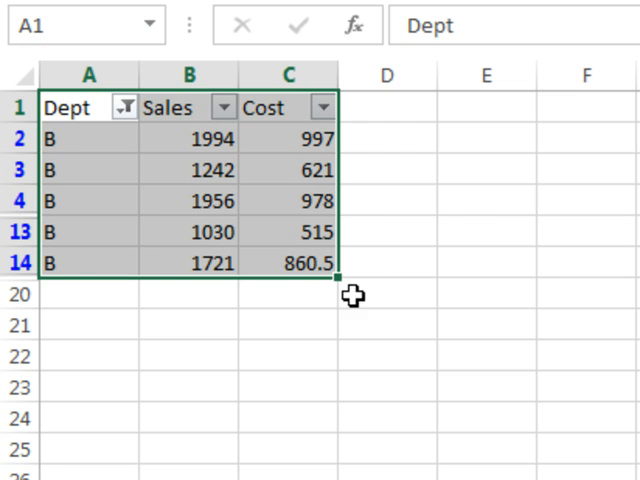
{"action": "mouse_move", "coordinate": [464, 210]}
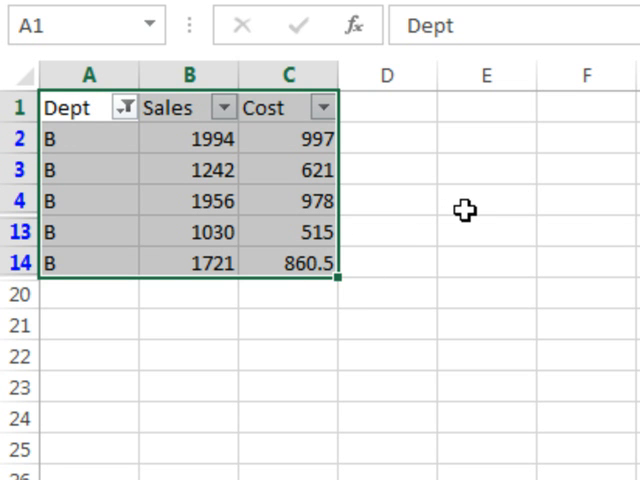
{"action": "mouse_move", "coordinate": [96, 108]}
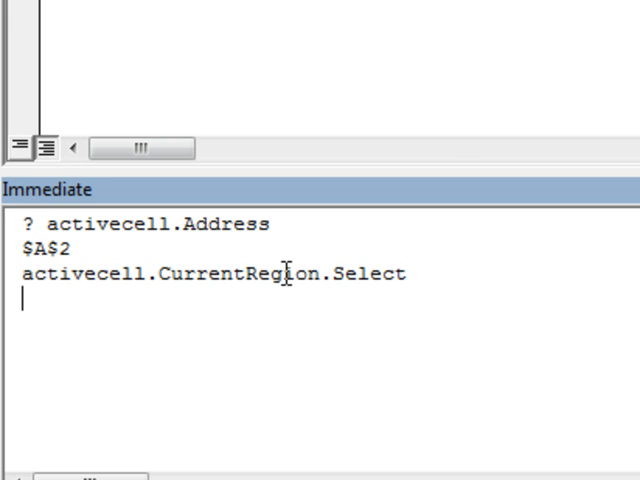
- Edit the statement to activecell.CurrentRegion.Offset(1, 0).Select so the selection skips the heading row
{"action": "left_click", "coordinate": [420, 272]}
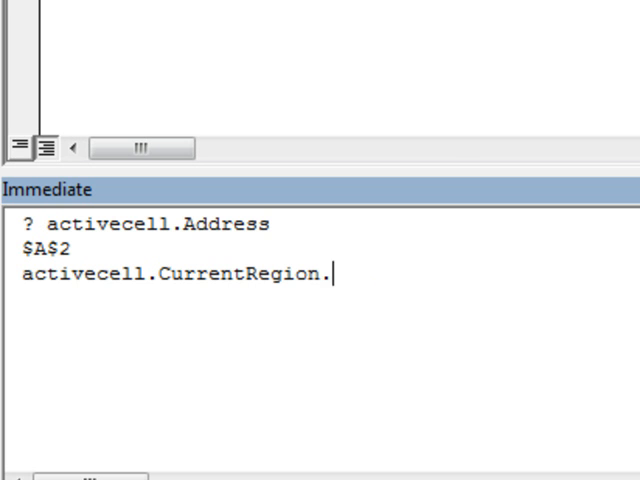
{"action": "type", "text": "Offset"}
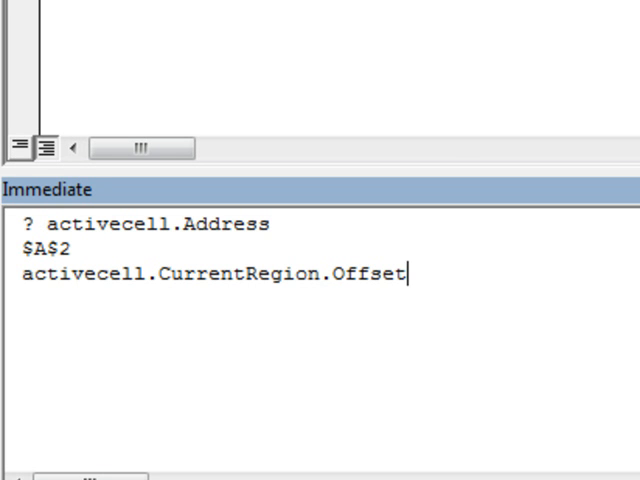
{"action": "type", "text": "(1, 0)."}
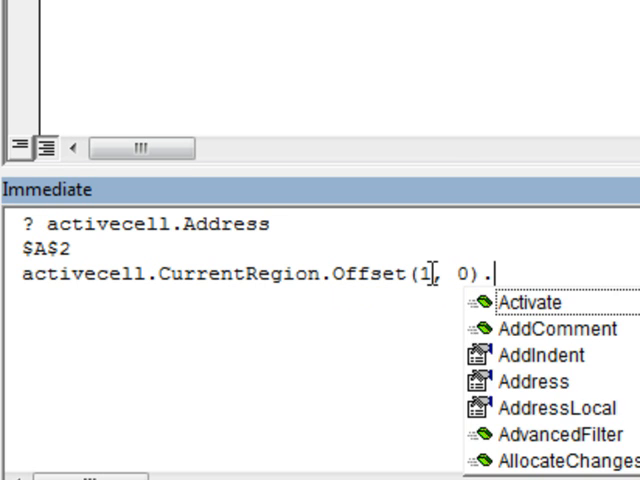
{"action": "type", "text": "Select"}
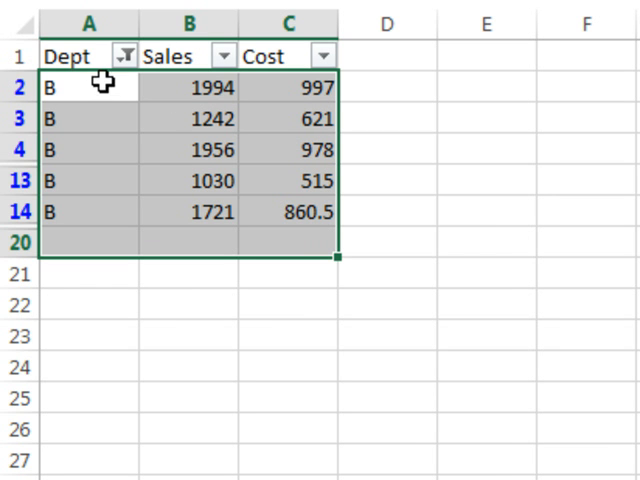
{"action": "mouse_move", "coordinate": [112, 242]}
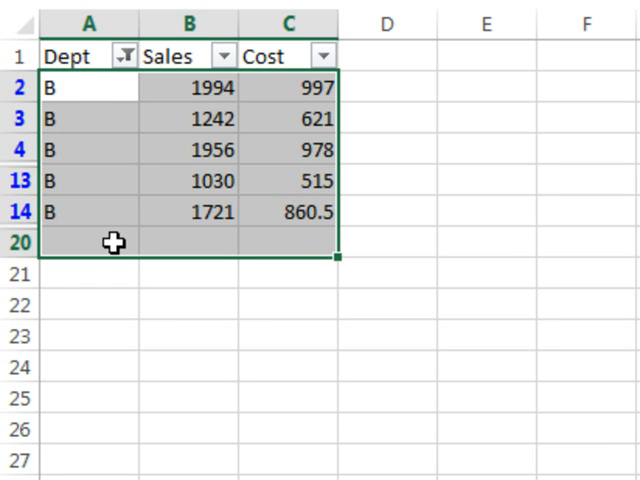
{"action": "mouse_move", "coordinate": [524, 284]}
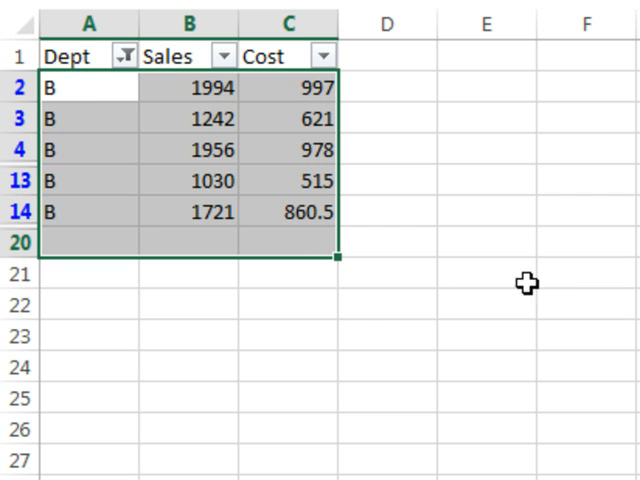
{"action": "mouse_move", "coordinate": [96, 88]}
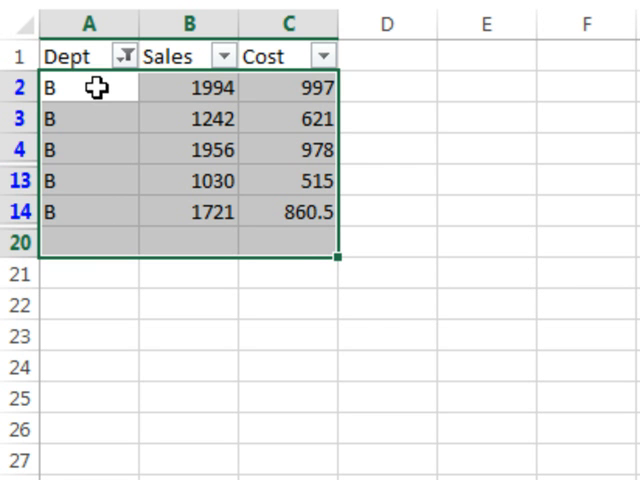
{"action": "mouse_move", "coordinate": [300, 262]}
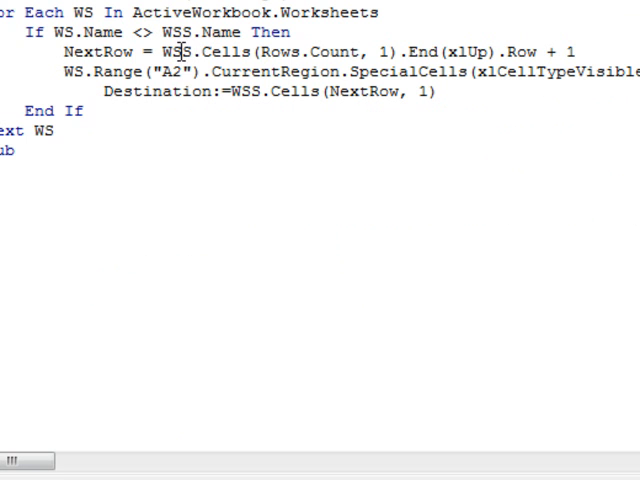
{"action": "mouse_move", "coordinate": [310, 52]}
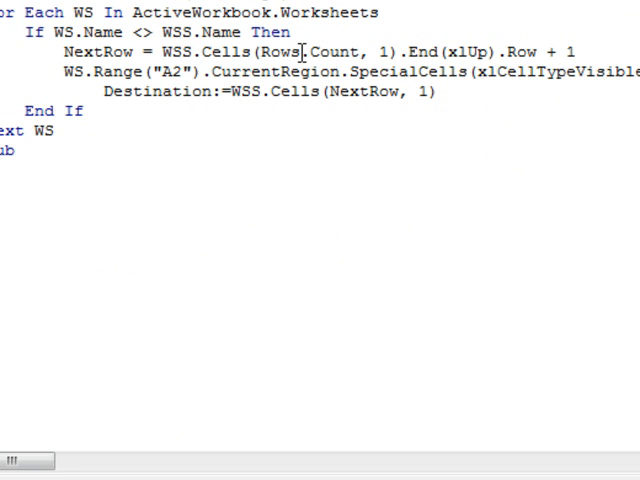
{"action": "mouse_move", "coordinate": [468, 52]}
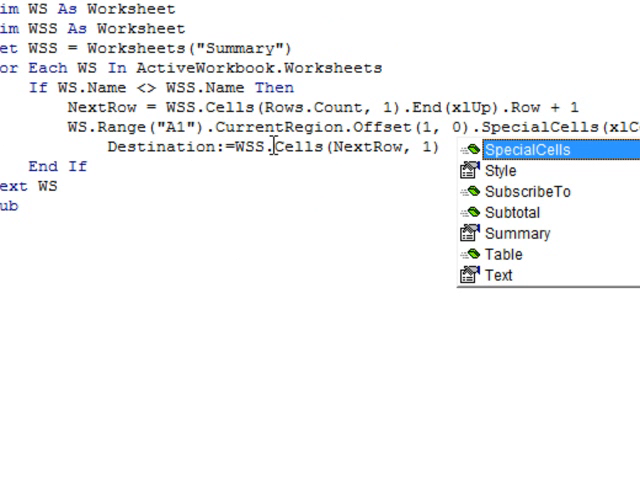
{"action": "mouse_move", "coordinate": [364, 148]}
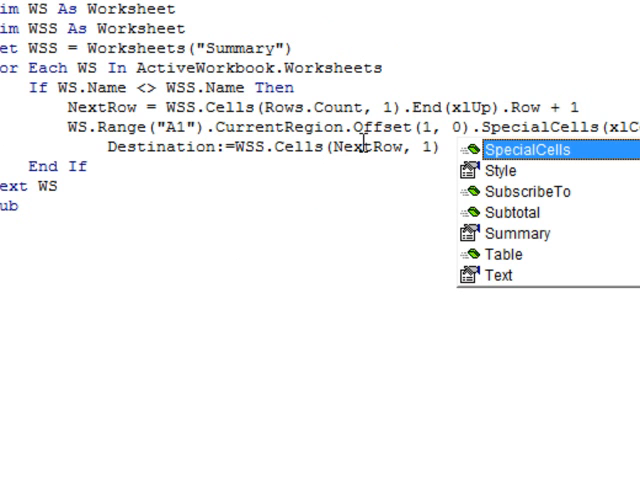
{"action": "mouse_move", "coordinate": [148, 160]}
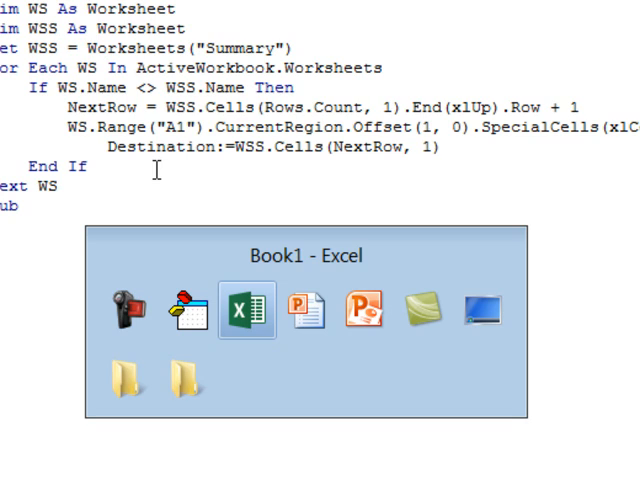
- Return to Excel's Summary sheet after changing the macro to copy Range("A1").CurrentRegion.Offset(1, 0)
{"action": "left_click", "coordinate": [246, 308]}
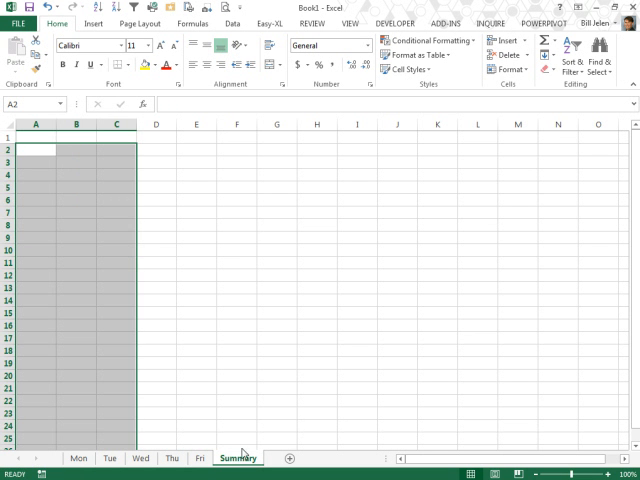
{"action": "mouse_move", "coordinate": [228, 260]}
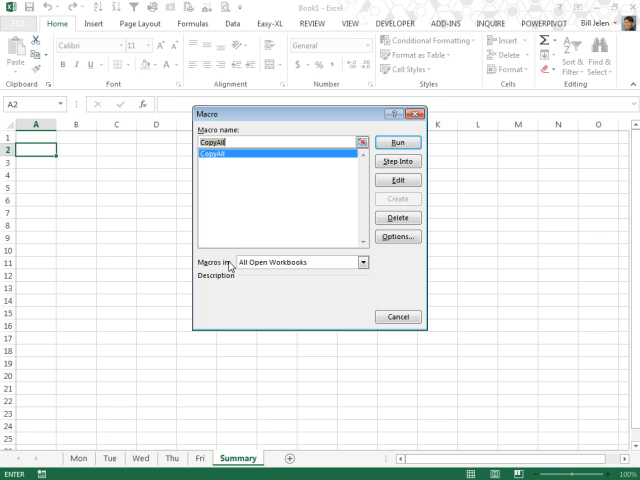
- Run the revised macro and check Summary holds every weekday's Dept B rows without repeated headings
{"action": "left_click", "coordinate": [398, 140]}
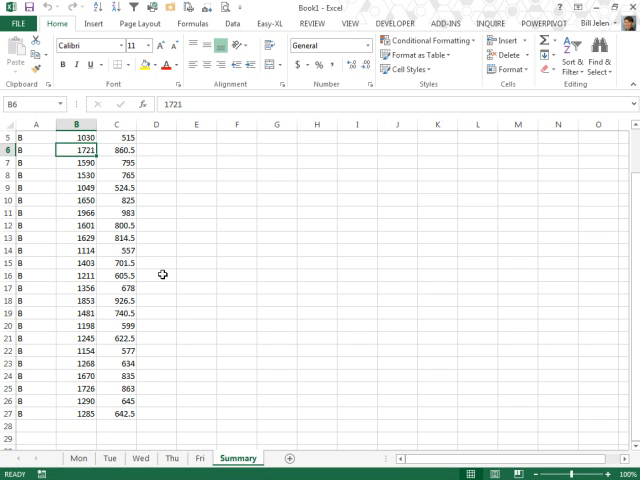
{"action": "scroll", "scroll_direction": "up", "scroll_amount": 3}
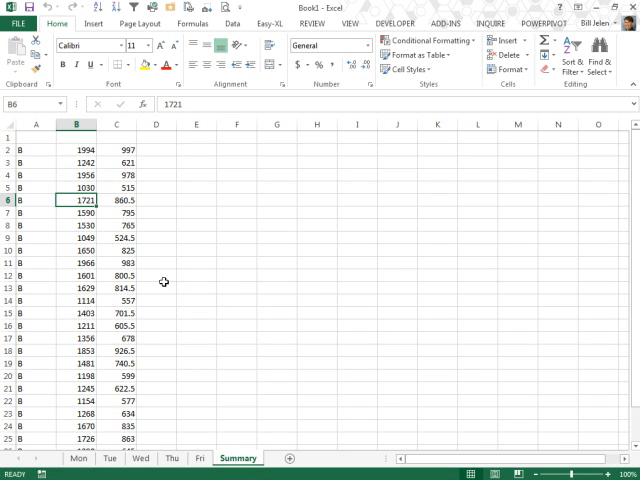
{"action": "left_click", "coordinate": [36, 138]}
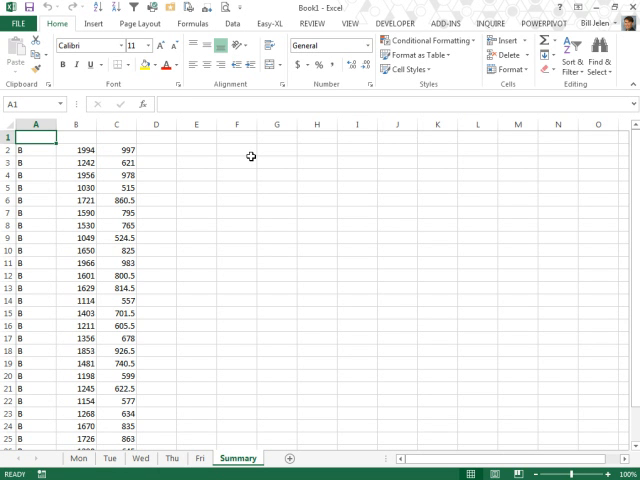